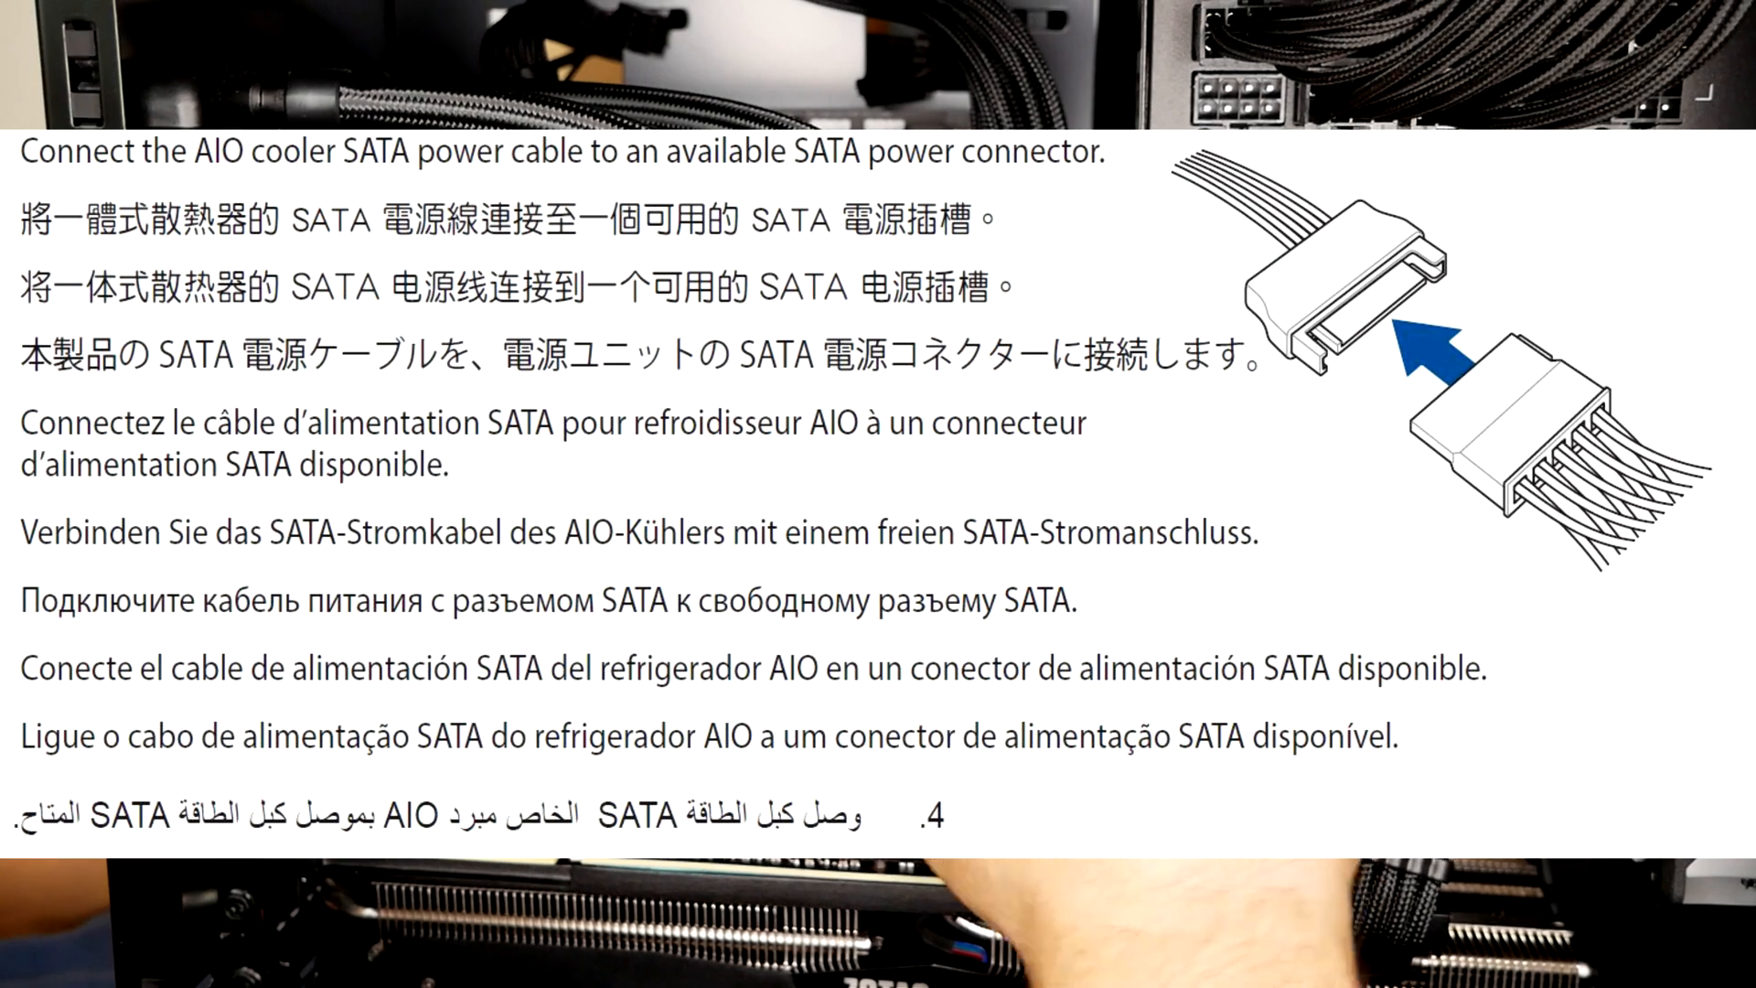
pyautogui.scroll(-3)
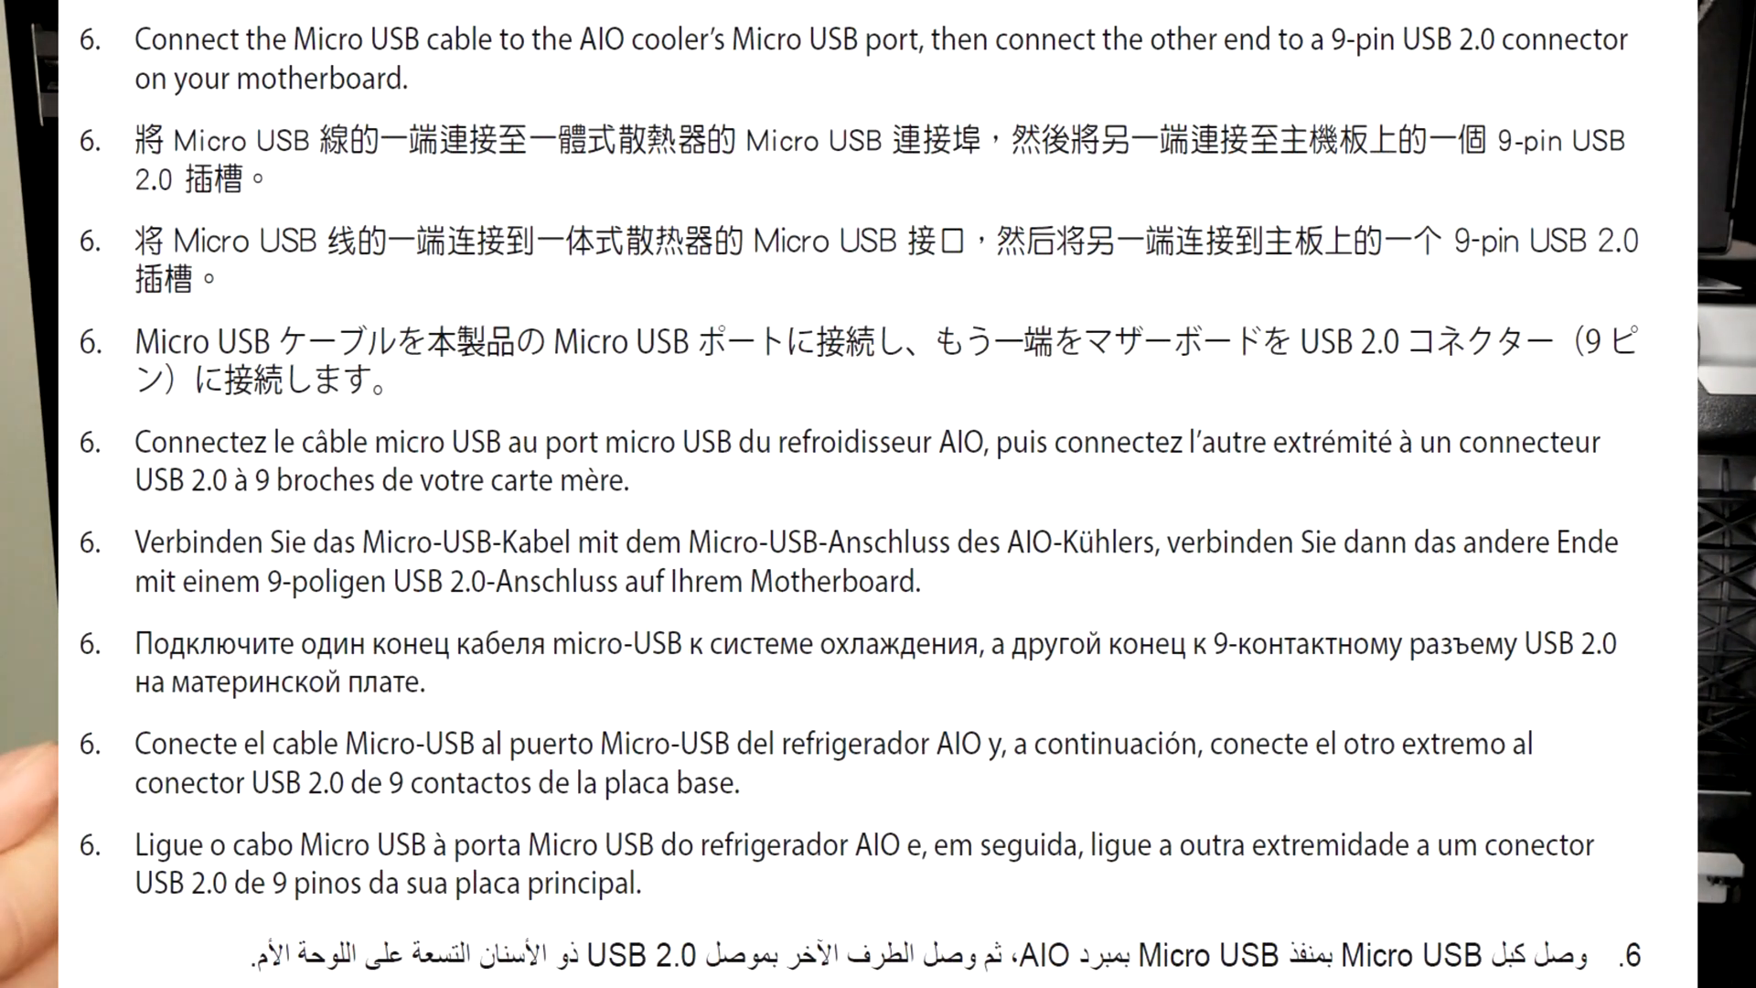
pyautogui.scroll(-3)
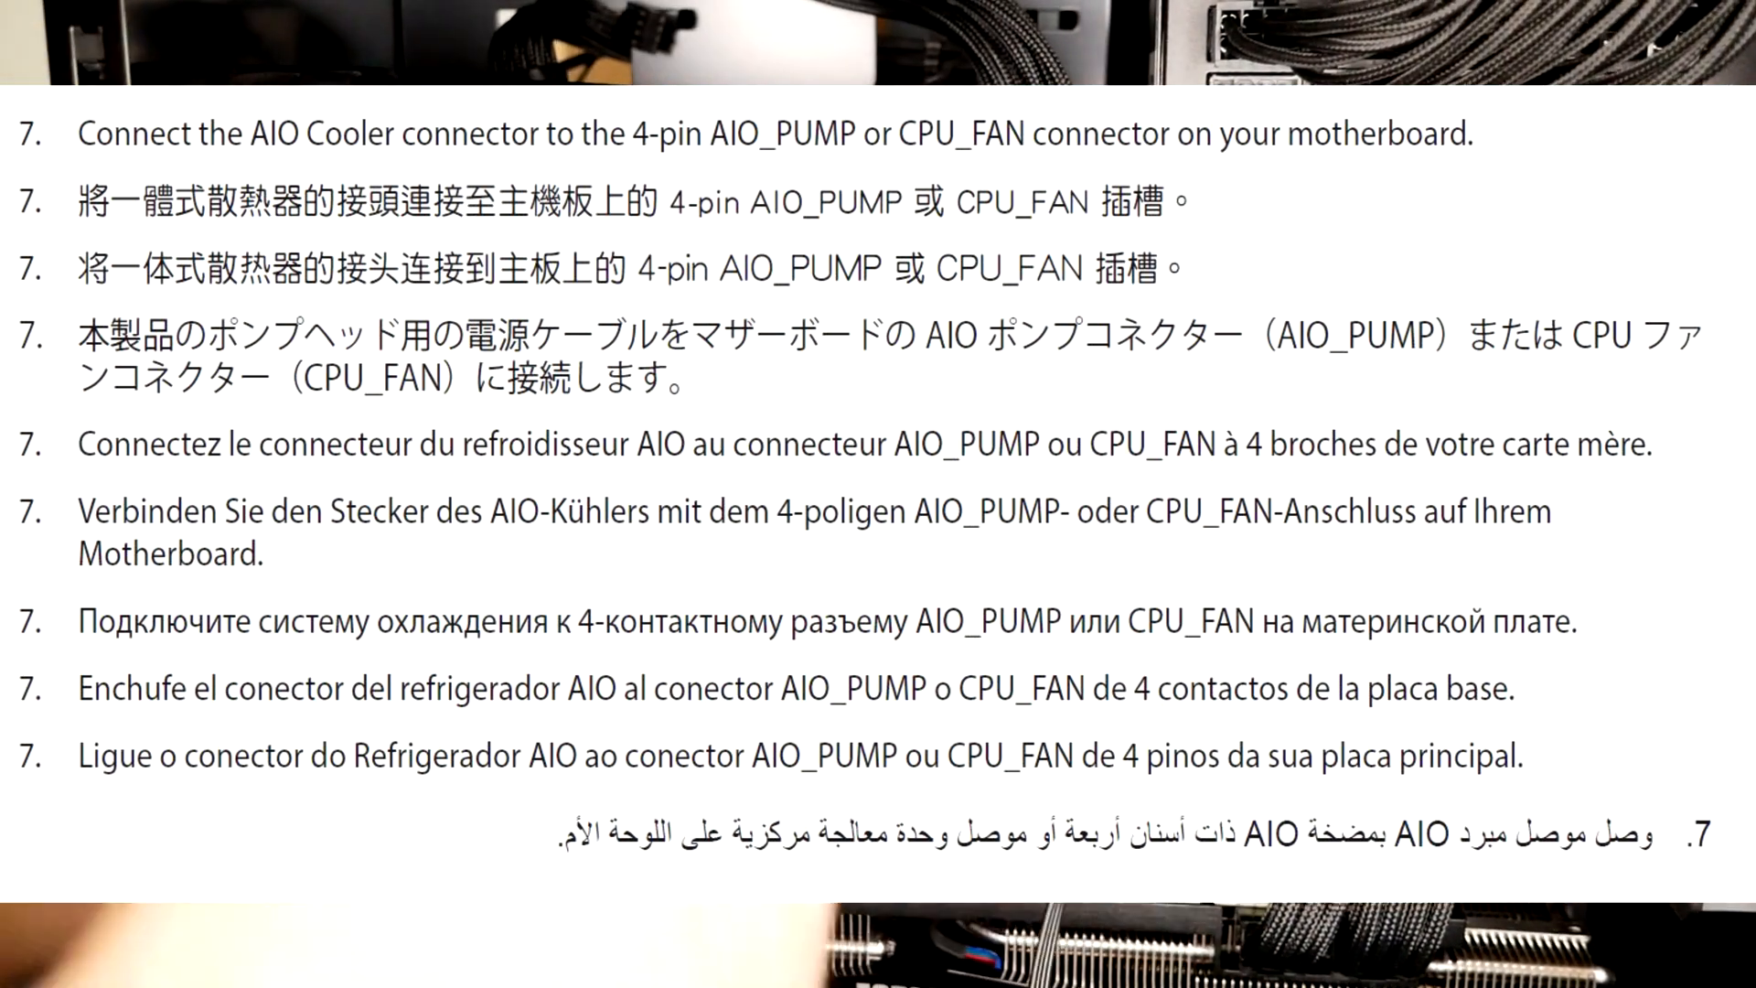